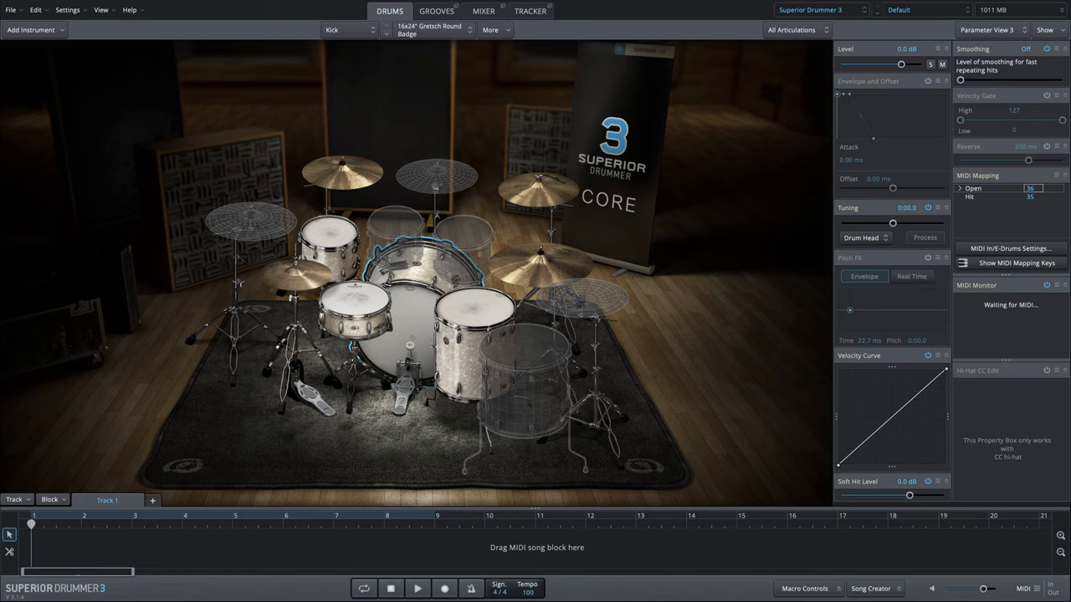
mouse_move(889, 137)
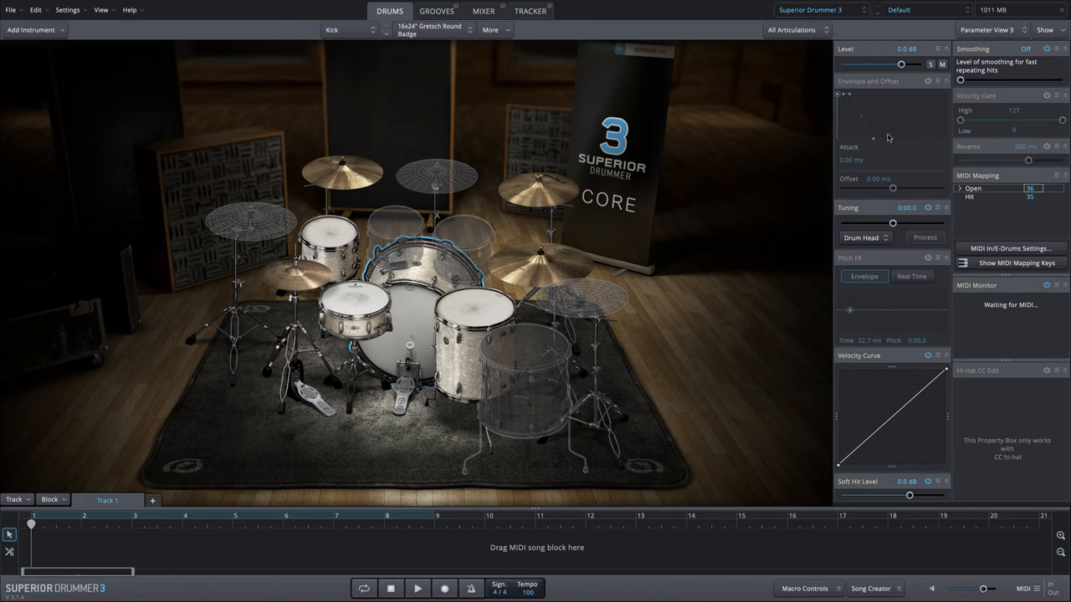
mouse_move(874, 144)
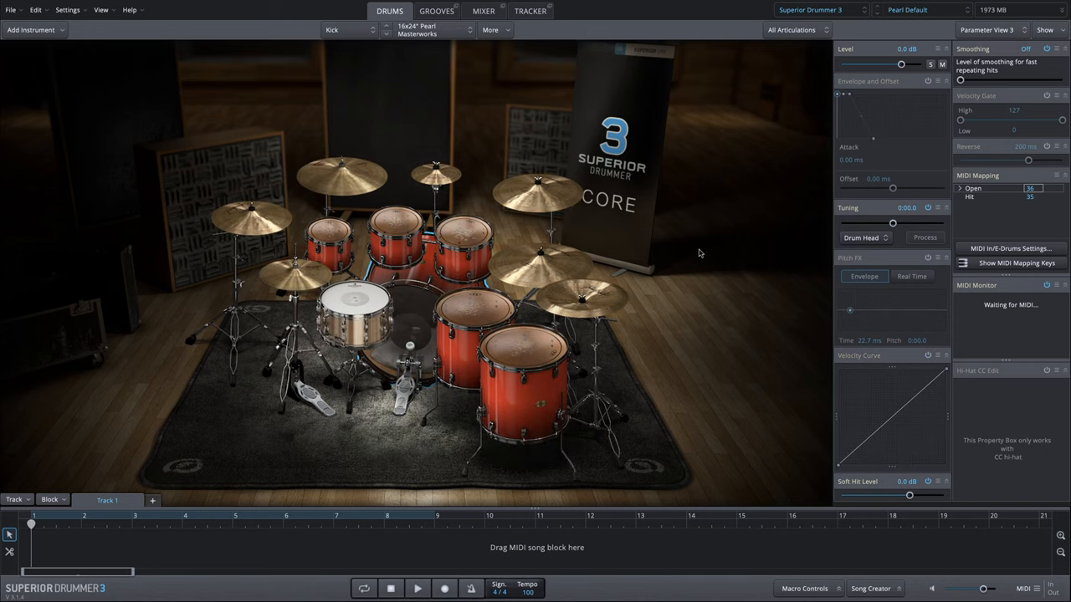
mouse_move(472, 322)
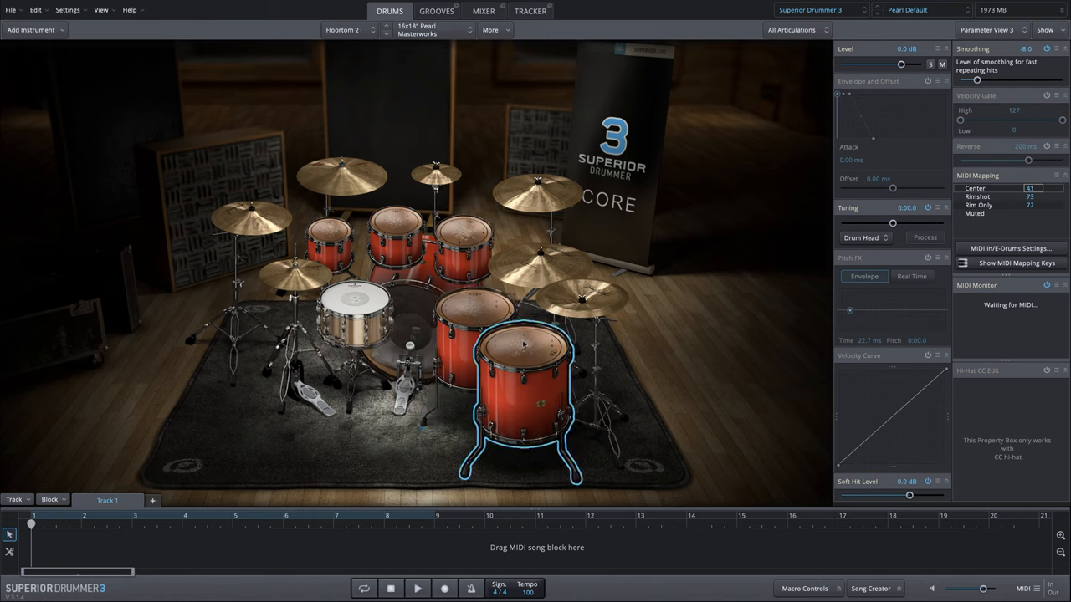
mouse_move(601, 368)
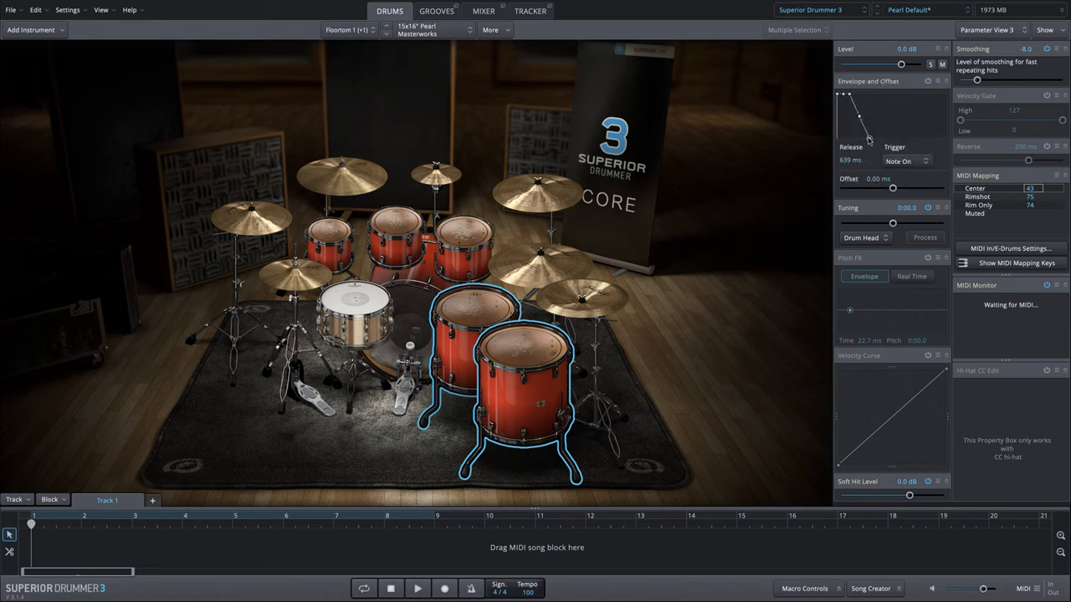
Step: Drag the release handle on the 16x18 floor tom's envelope to shorten its ring-out
left_click_drag(870, 117, 870, 142)
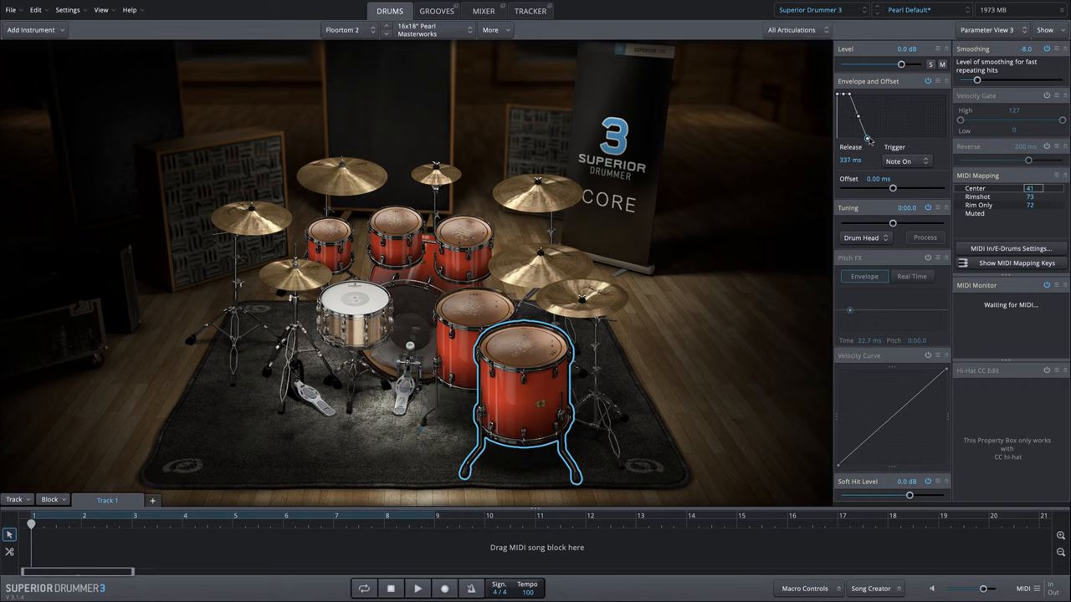
left_click_drag(873, 134, 870, 141)
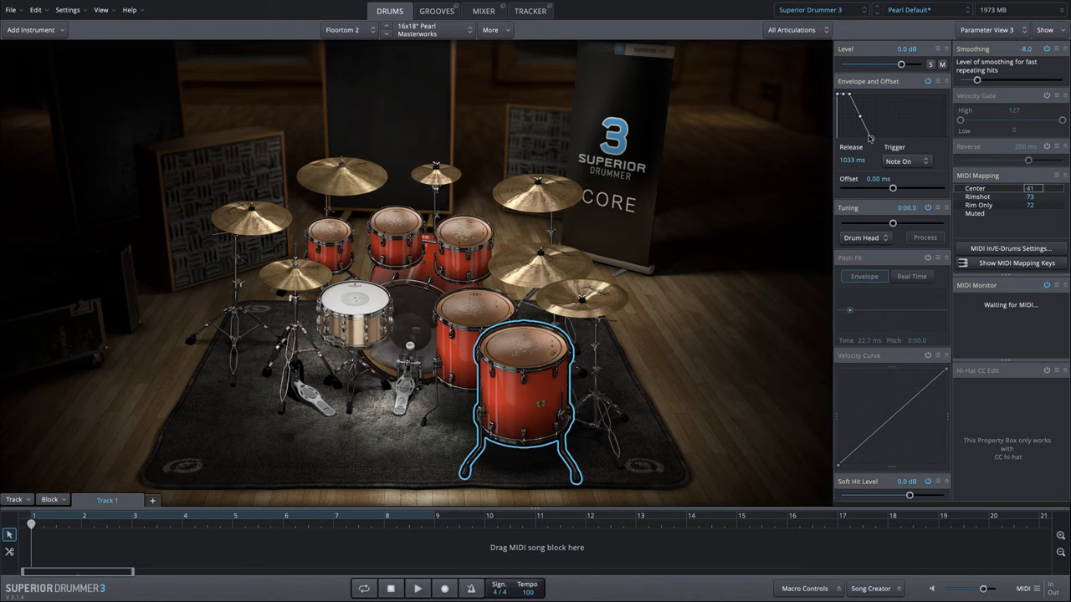
mouse_move(477, 305)
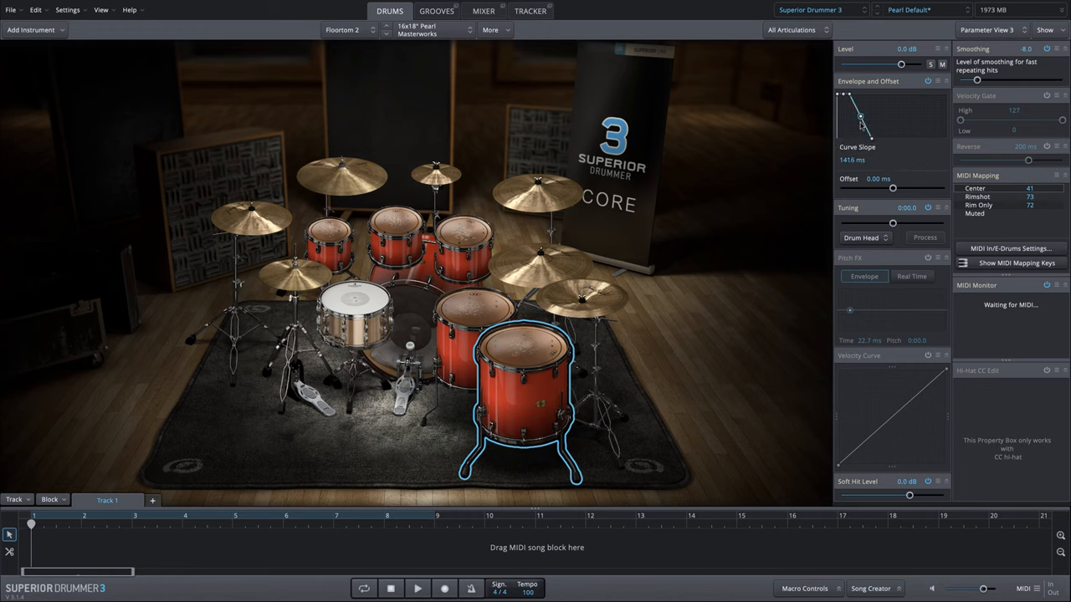
Step: Reduce the Curve Slope on the floor tom release so its decay falls away along a curve
left_click_drag(861, 117, 856, 131)
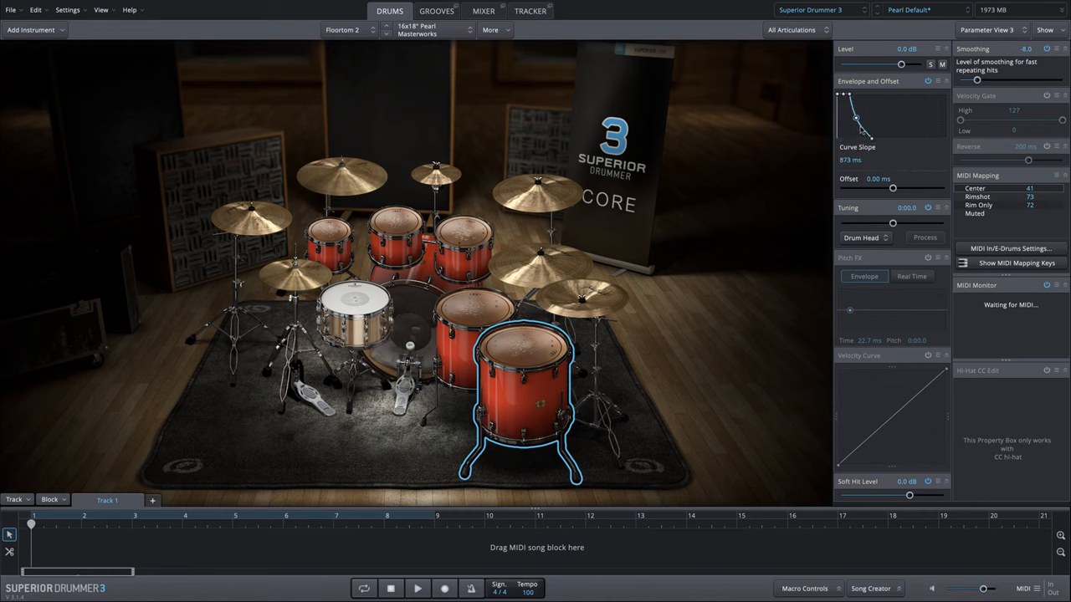
left_click_drag(857, 117, 861, 131)
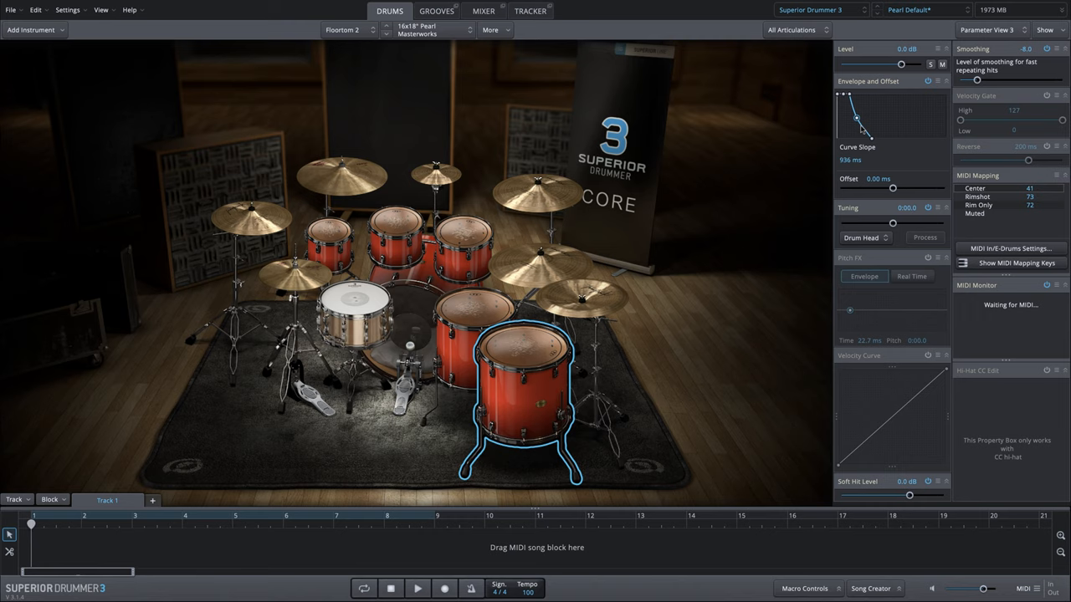
mouse_move(862, 131)
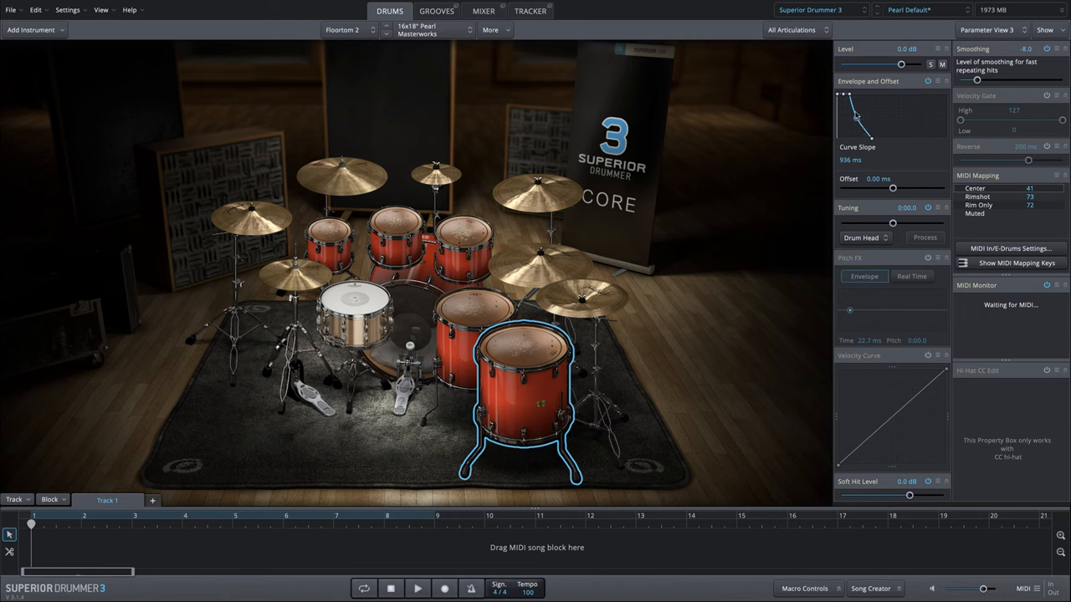
mouse_move(543, 367)
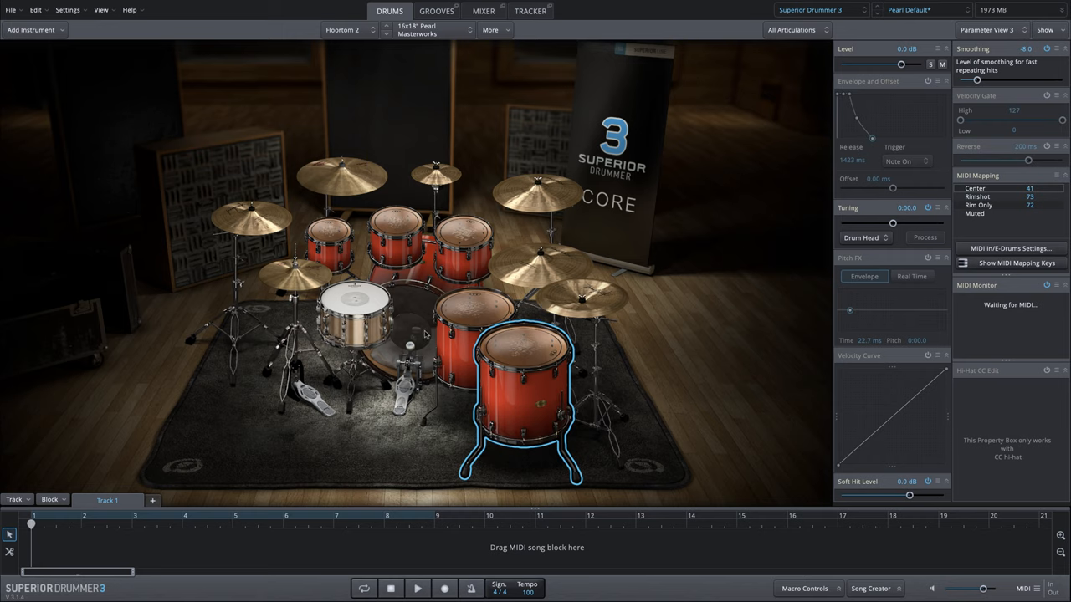
Step: Select the 6.5x14 Tama Bell Brass snare, shorten its release and bend it with Curve Slope
left_click(355, 314)
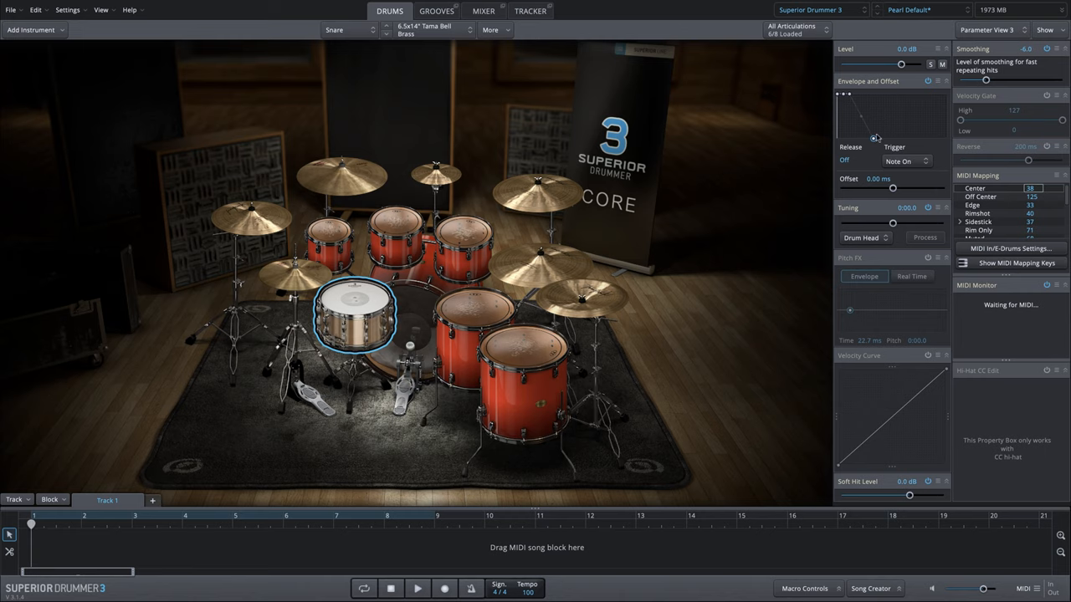
left_click_drag(877, 138, 870, 137)
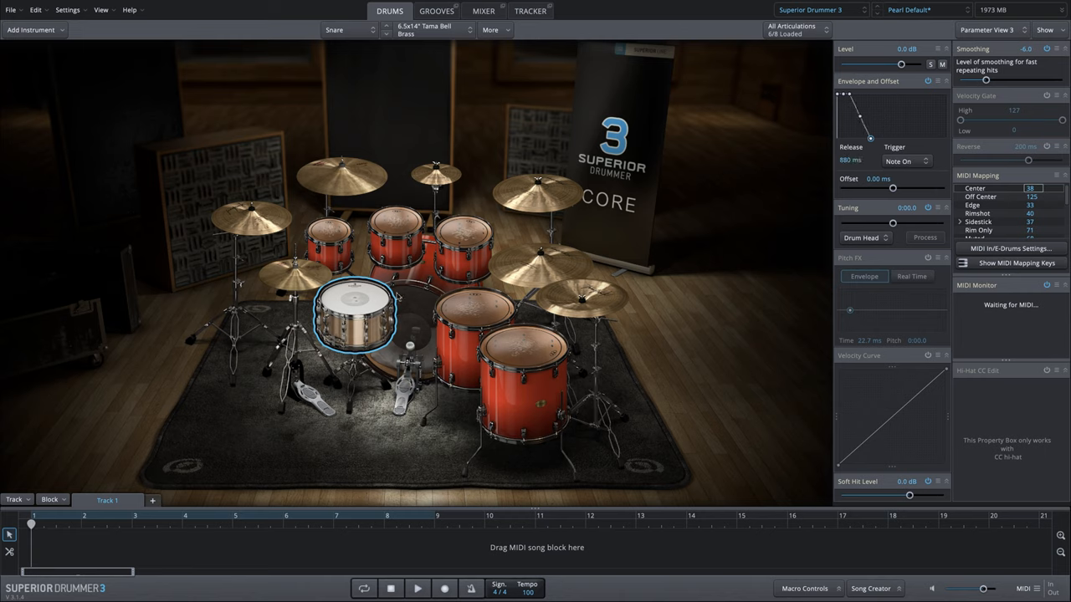
left_click_drag(870, 138, 857, 130)
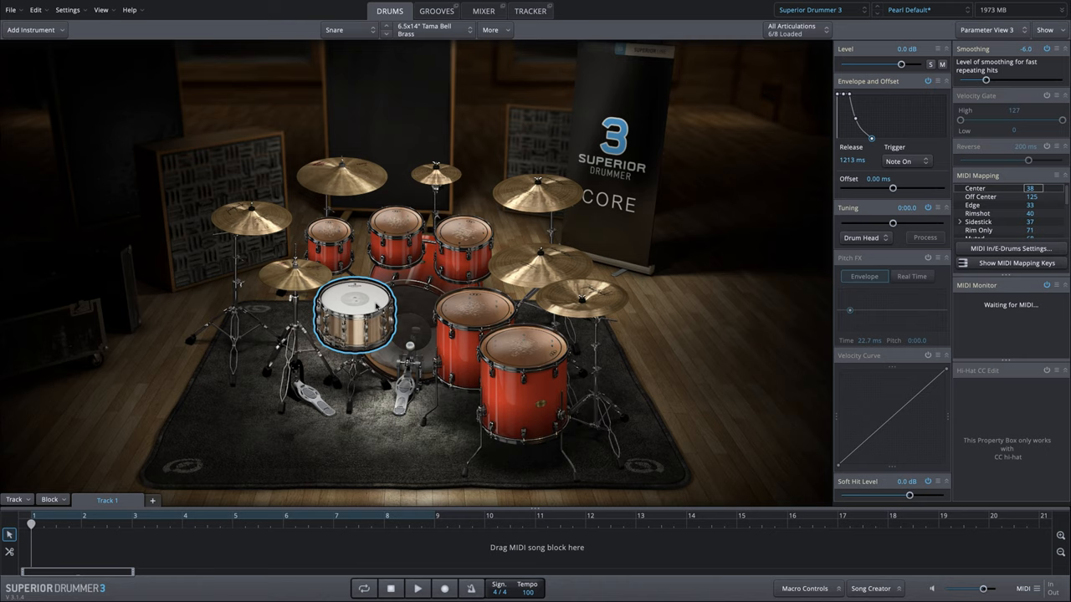
mouse_move(488, 141)
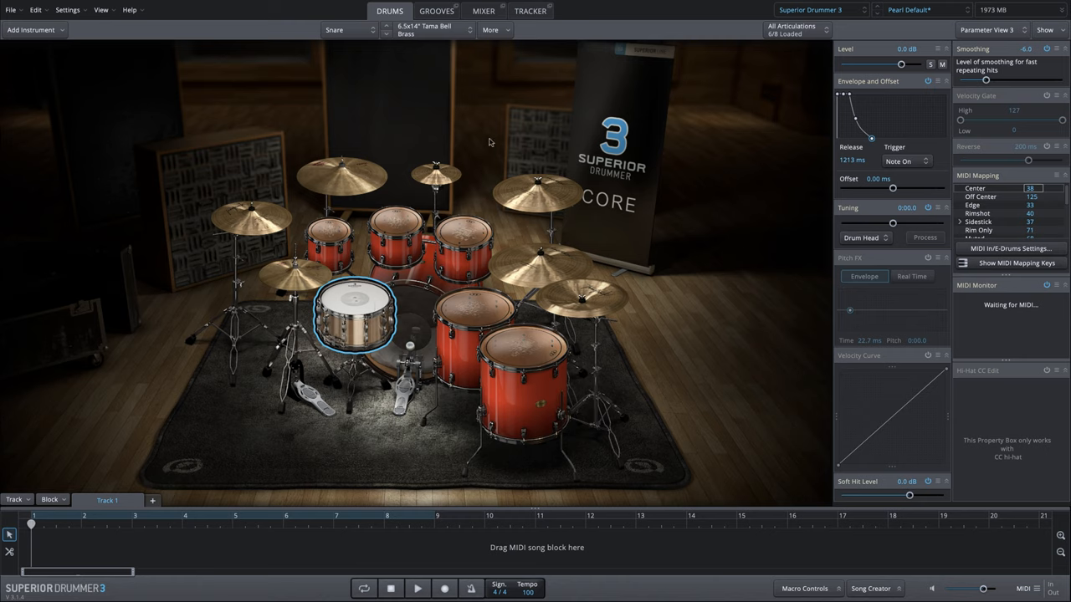